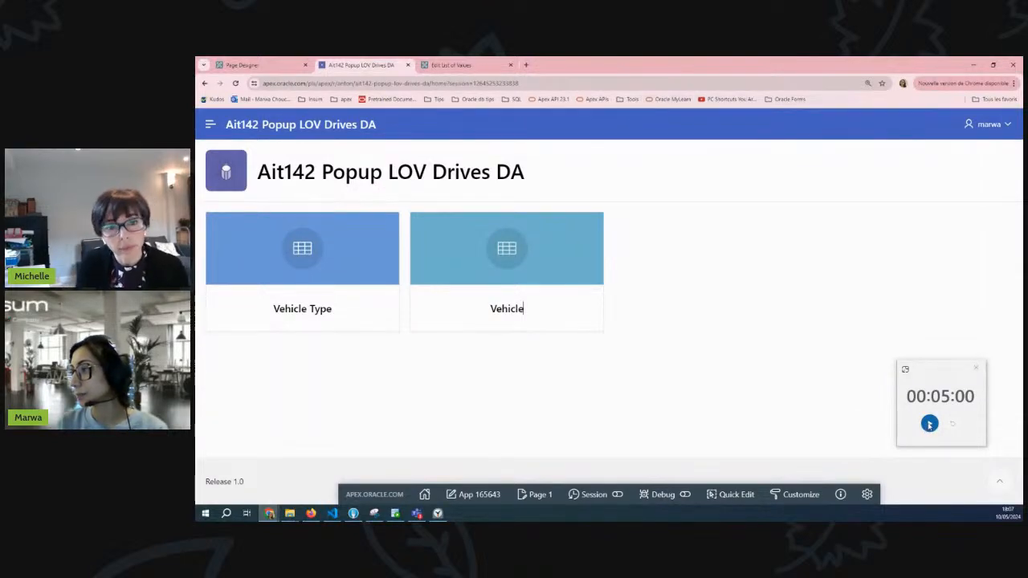
Navigate from the Vehicle Type report to the Vehicle report via the navigation menu
click(928, 424)
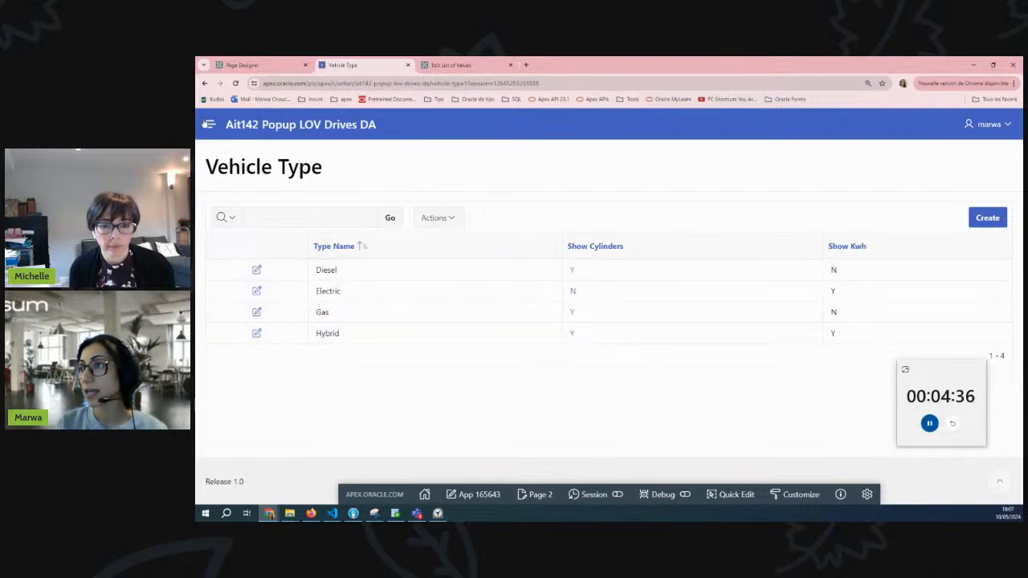
click(208, 124)
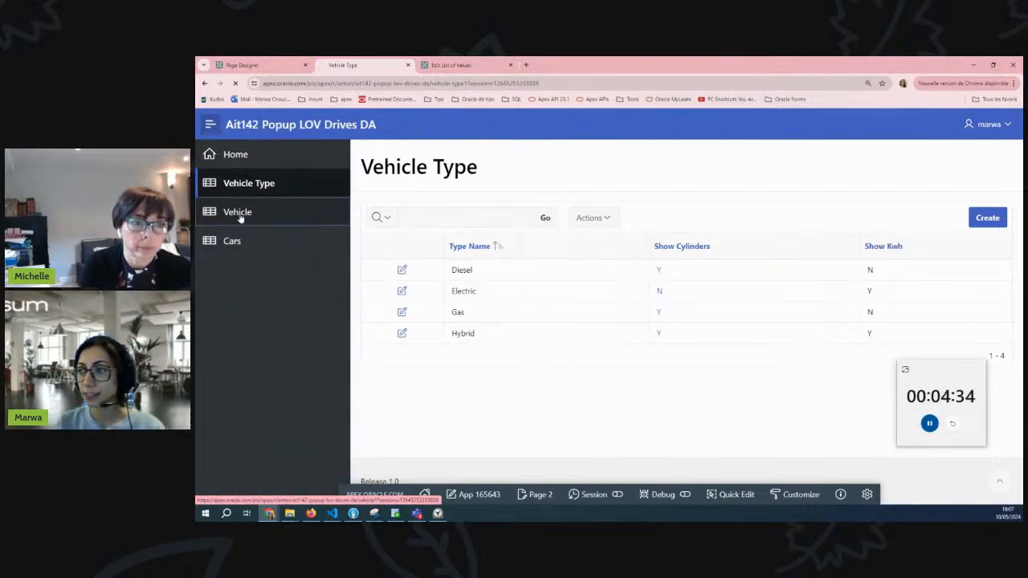
click(238, 212)
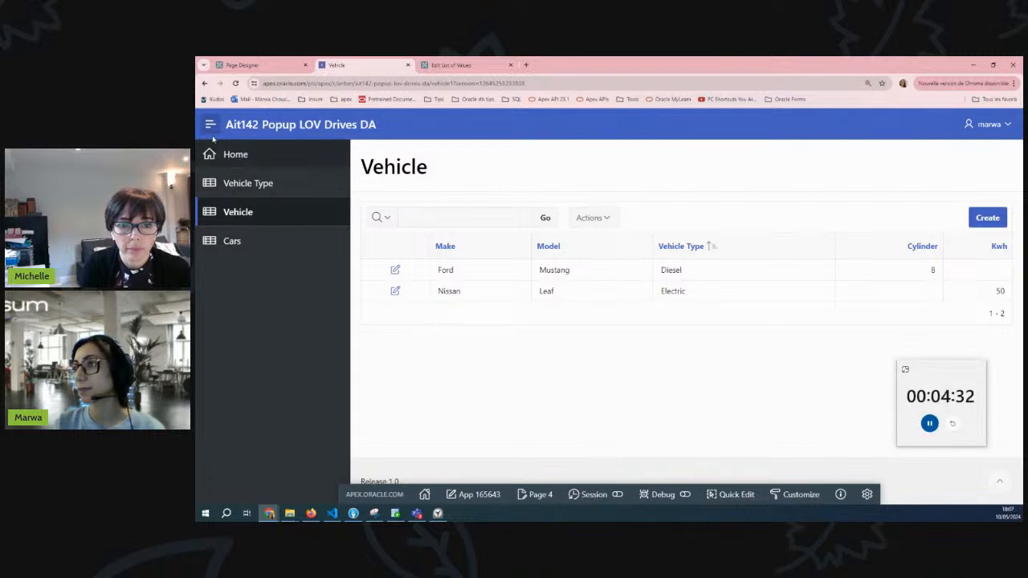
click(209, 123)
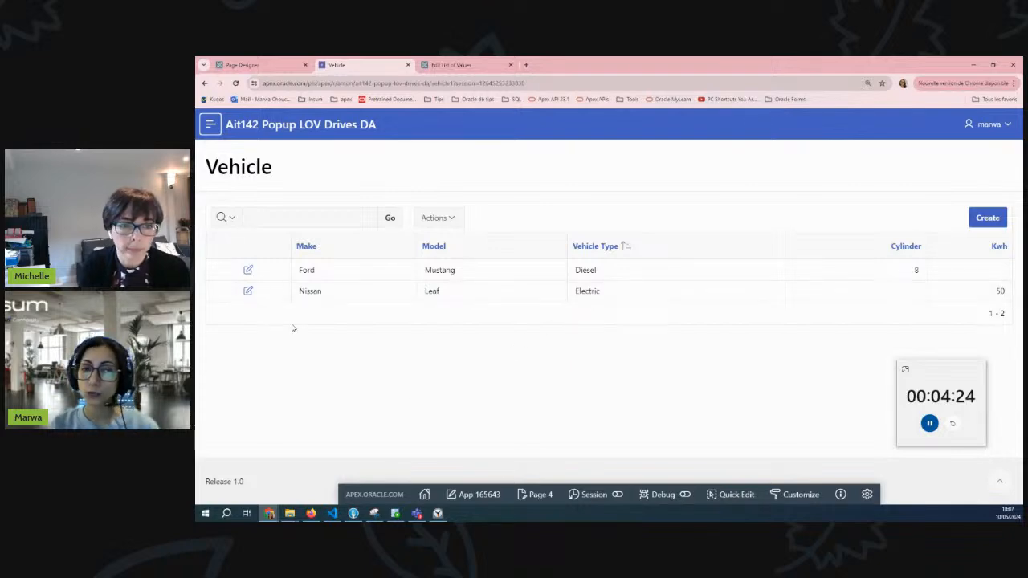
Edit the Ford Mustang, choosing Electric then Hybrid from the Vehicle Type popup LOV
click(986, 217)
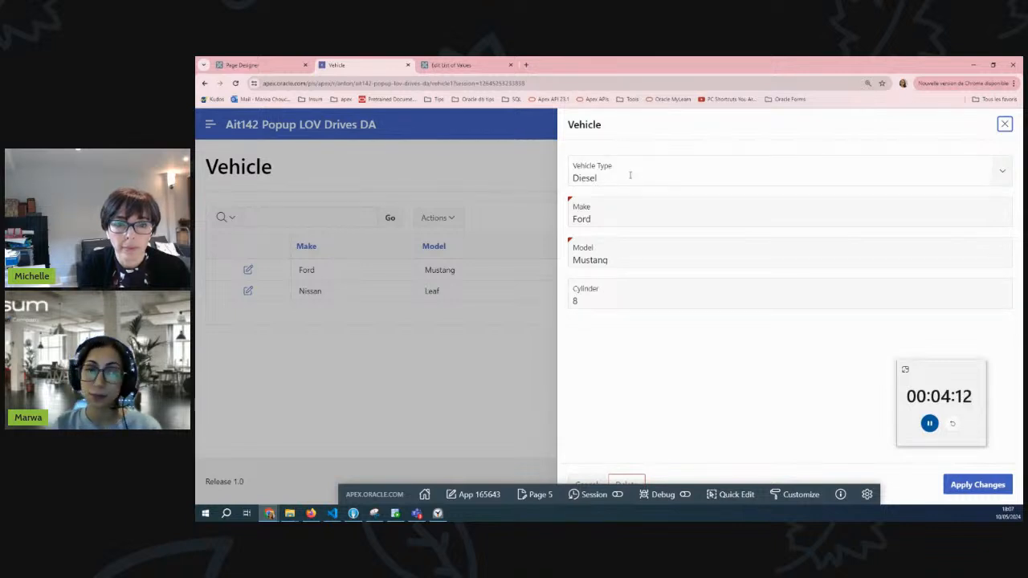
mouse_move(912, 196)
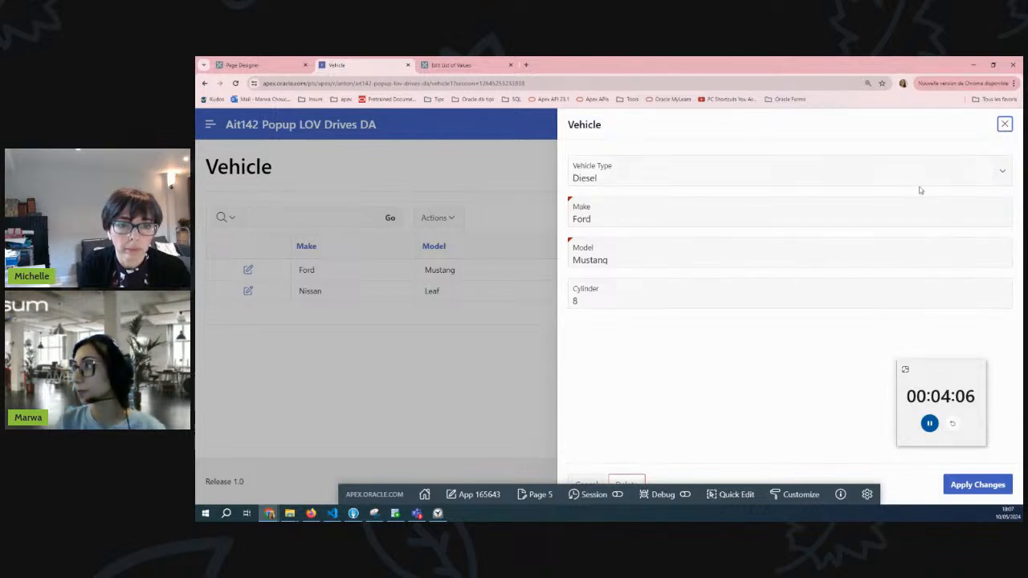
click(1003, 171)
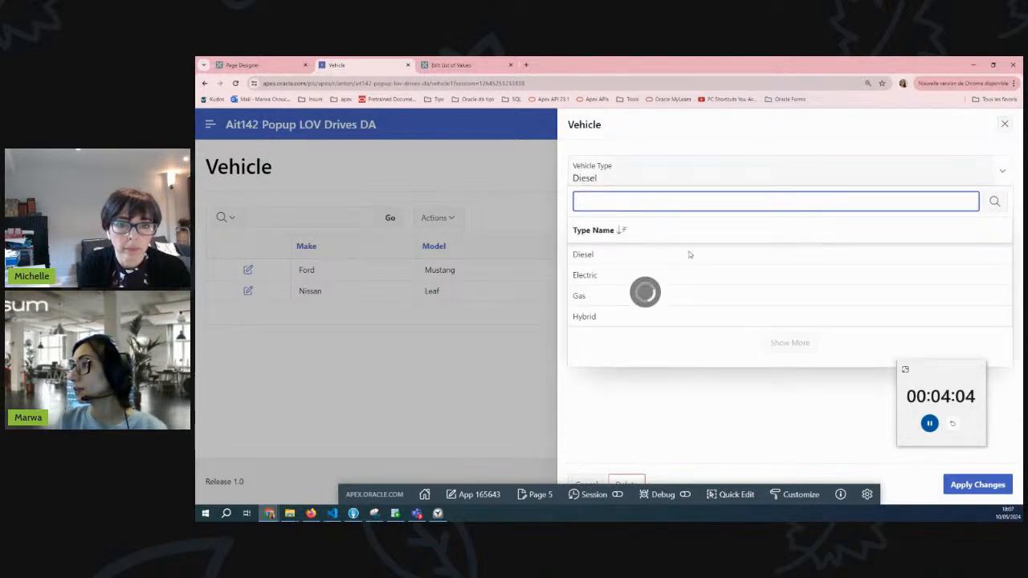
click(585, 275)
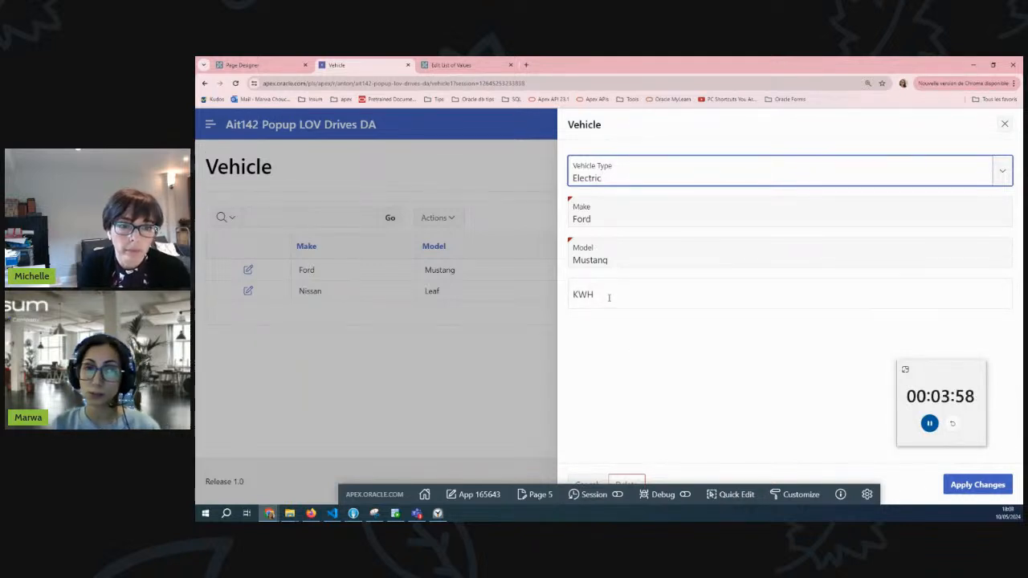
click(1002, 171)
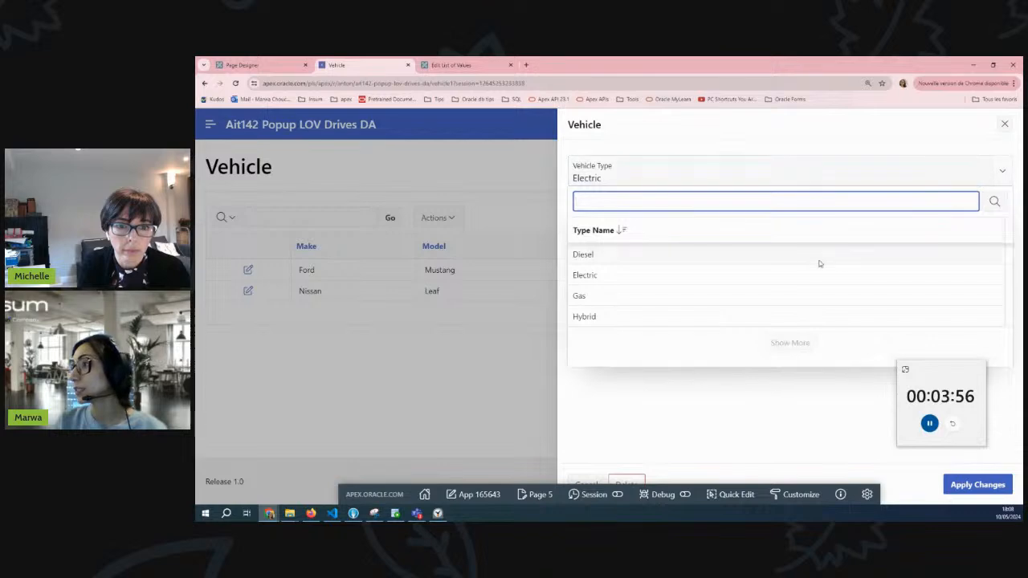
click(585, 316)
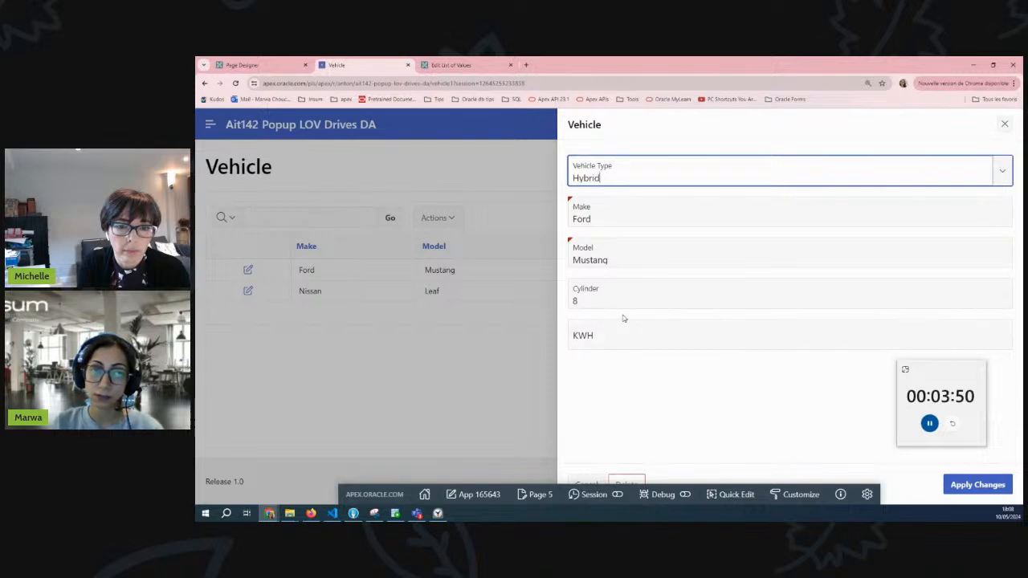
mouse_move(626, 313)
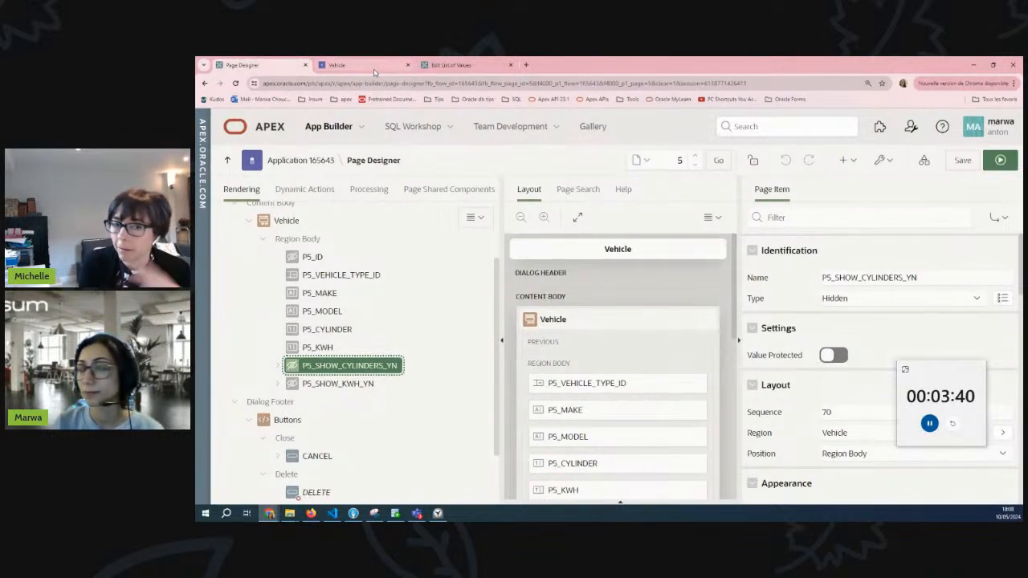
mouse_move(361, 64)
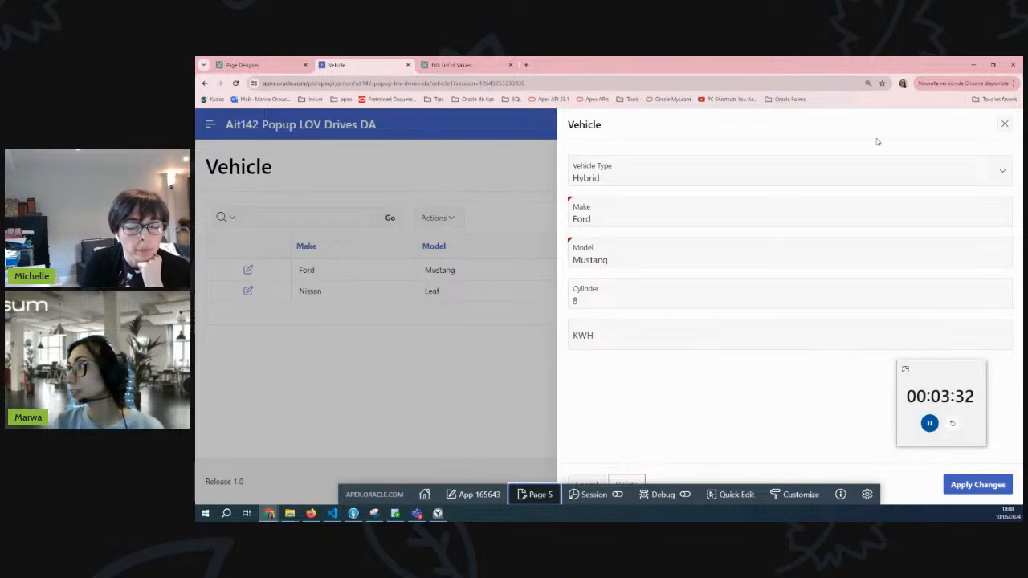
Close the Vehicle dialog with the X and switch back to the Page Designer tab
click(1004, 123)
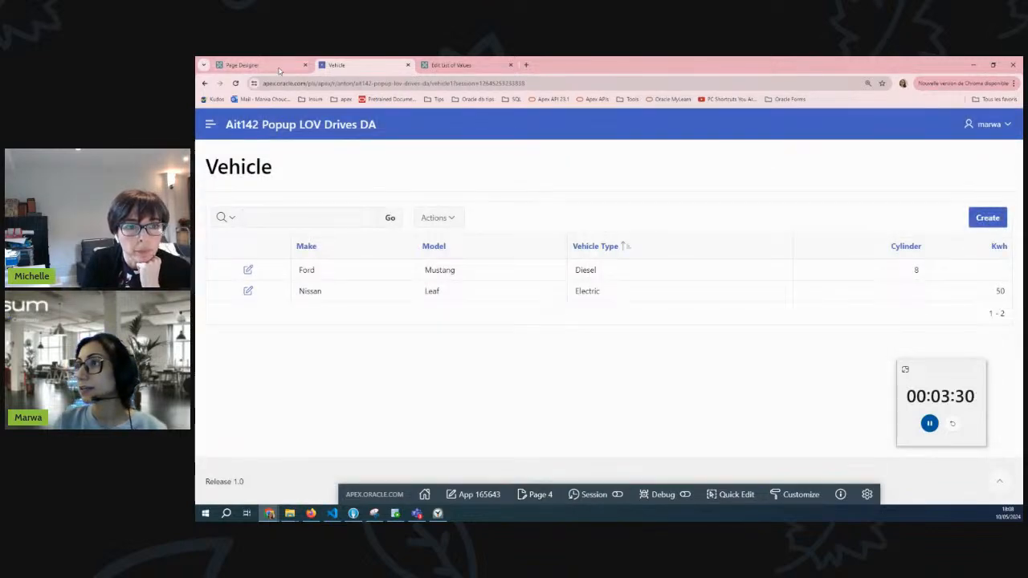
click(241, 64)
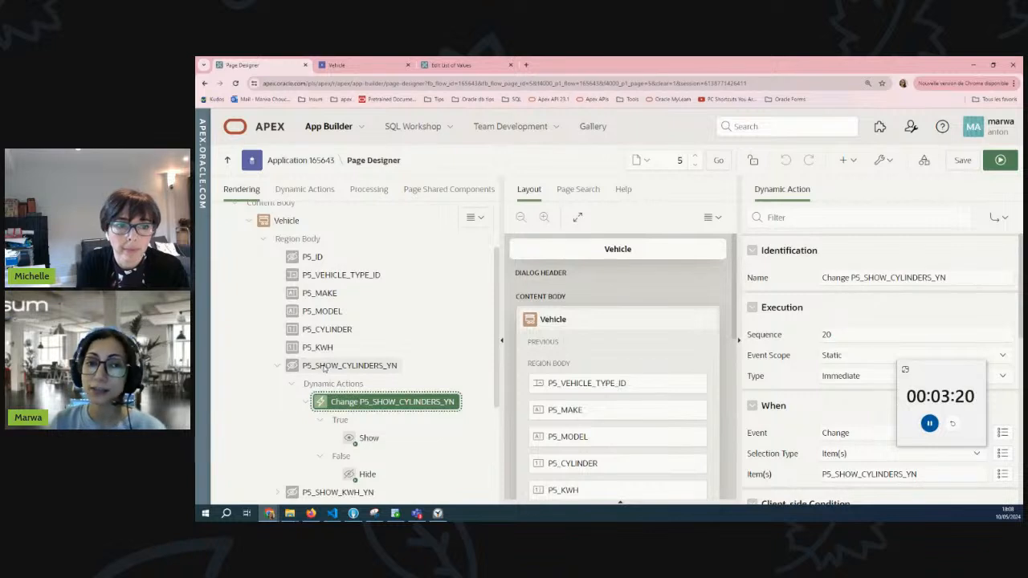
Review the P5_SHOW_CYLINDERS_YN Change dynamic action's Hide branch targeting P5_CYLINDER
scroll(down, 3)
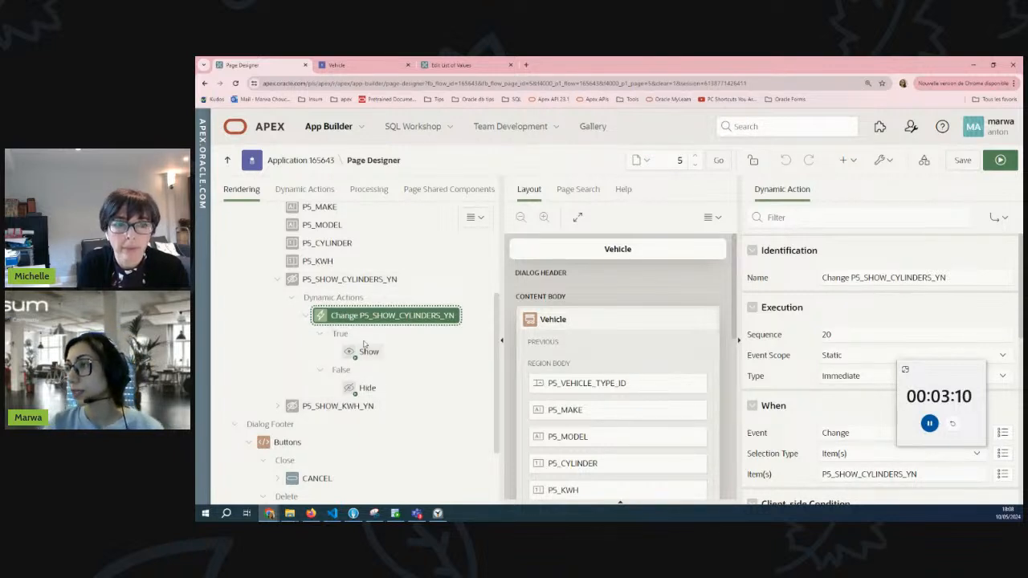
scroll(down, 3)
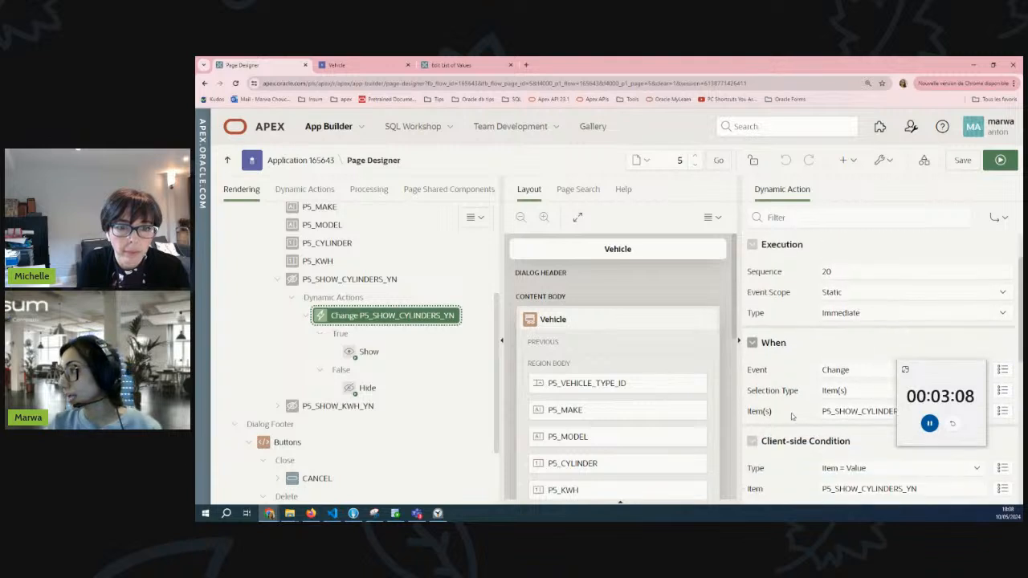
scroll(down, 3)
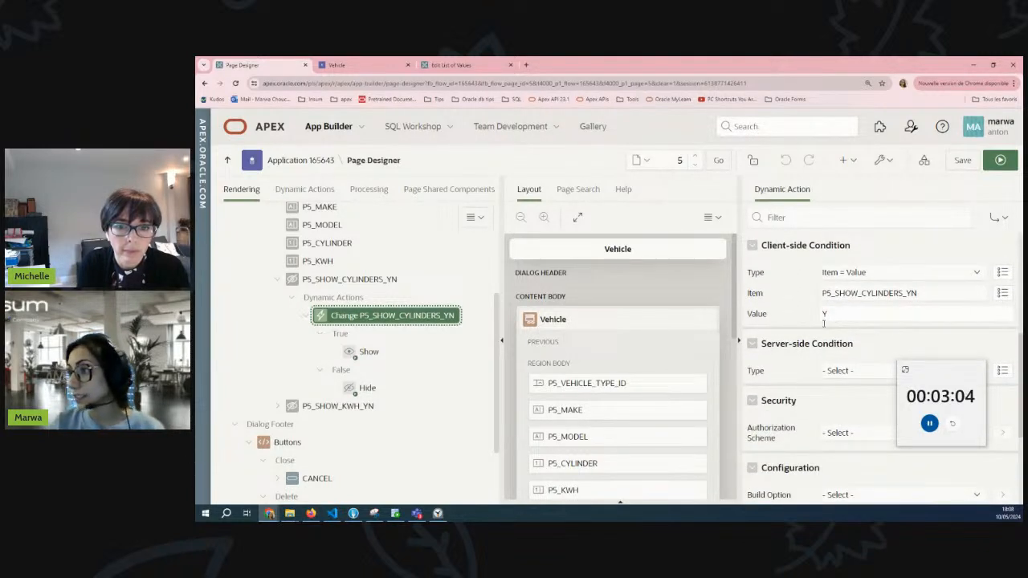
click(369, 352)
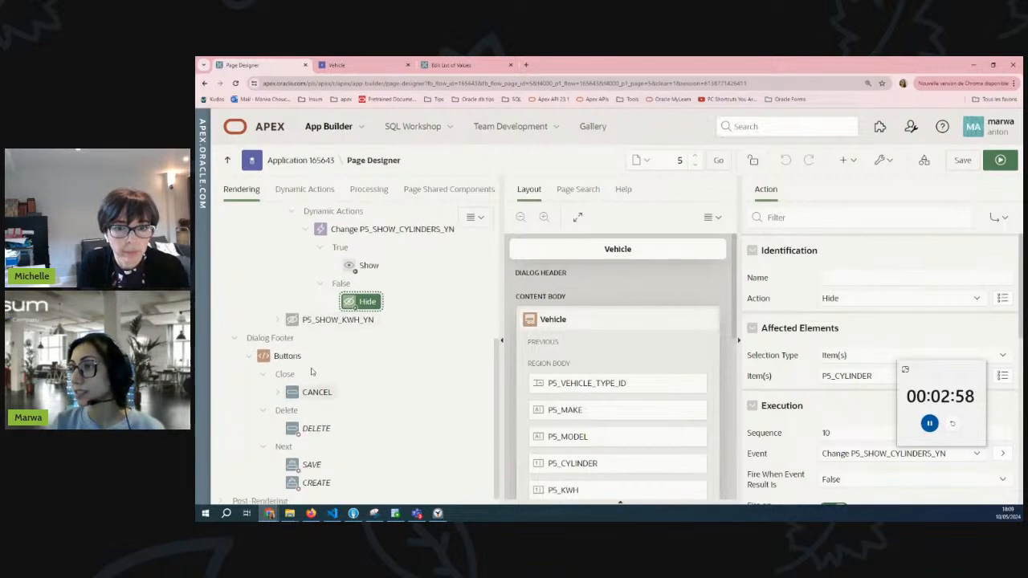
Review the P5_SHOW_KWH_YN Change dynamic action's Show/Hide branches and the hidden item
click(373, 357)
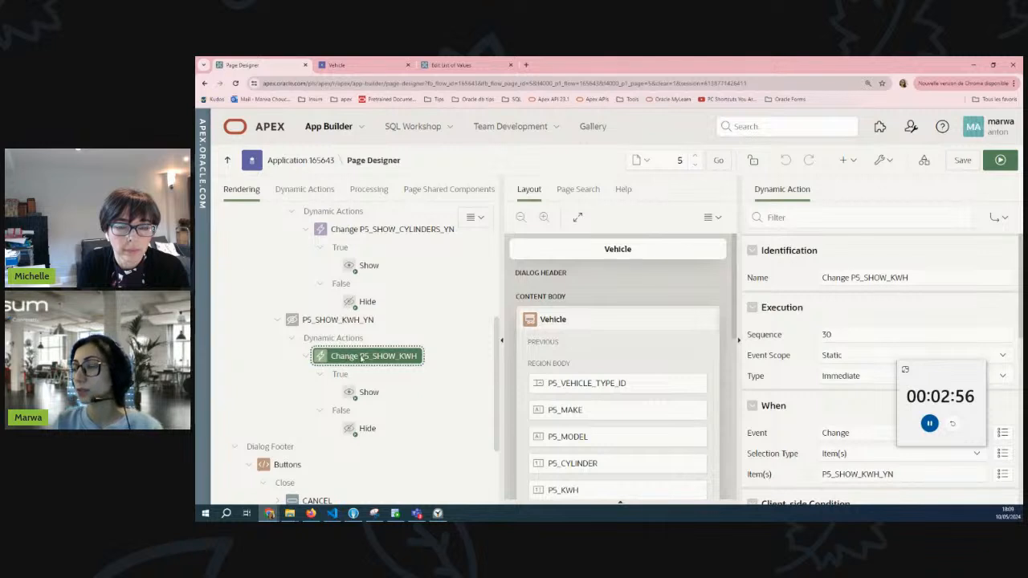
click(369, 391)
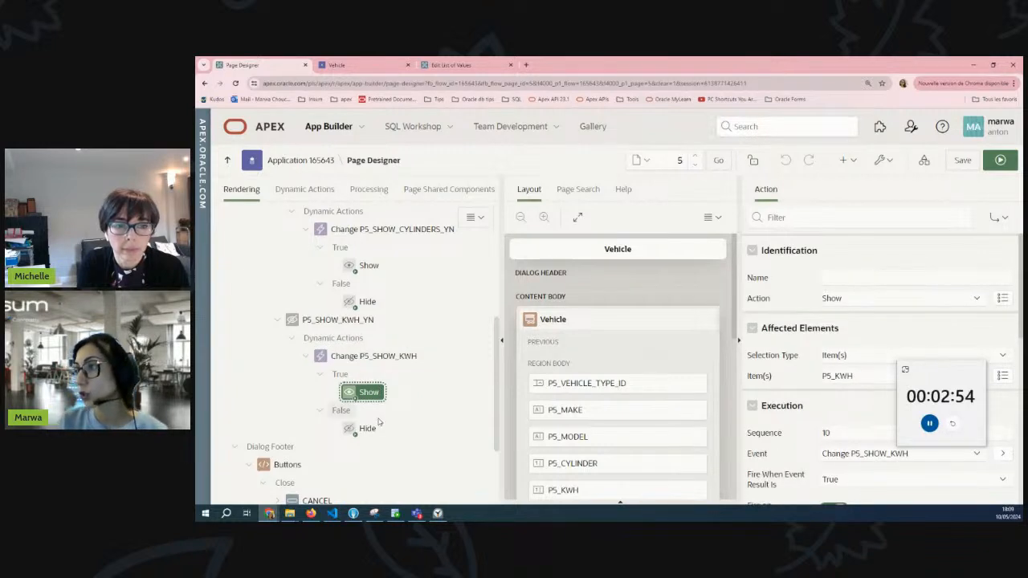
scroll(down, 3)
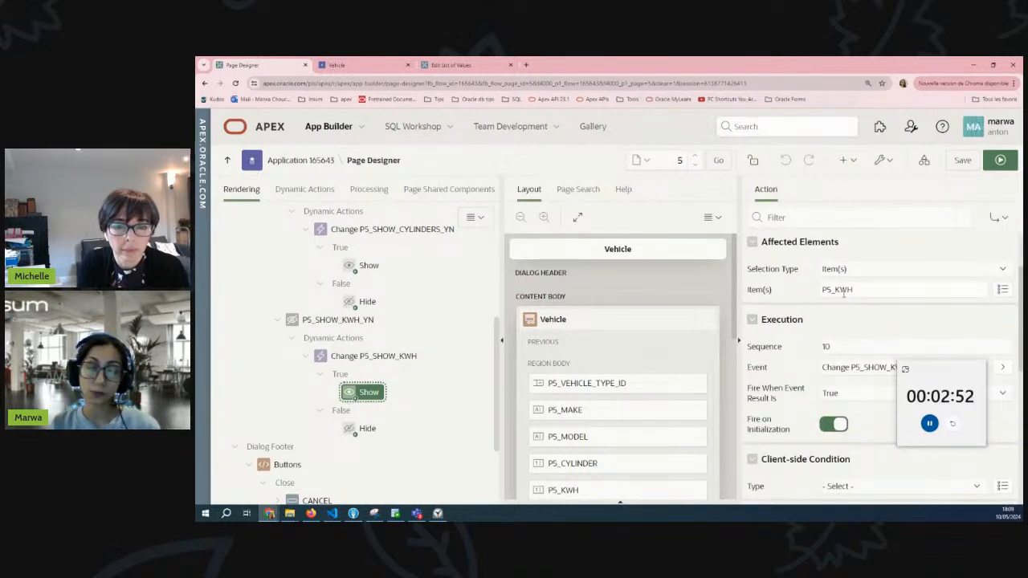
click(338, 319)
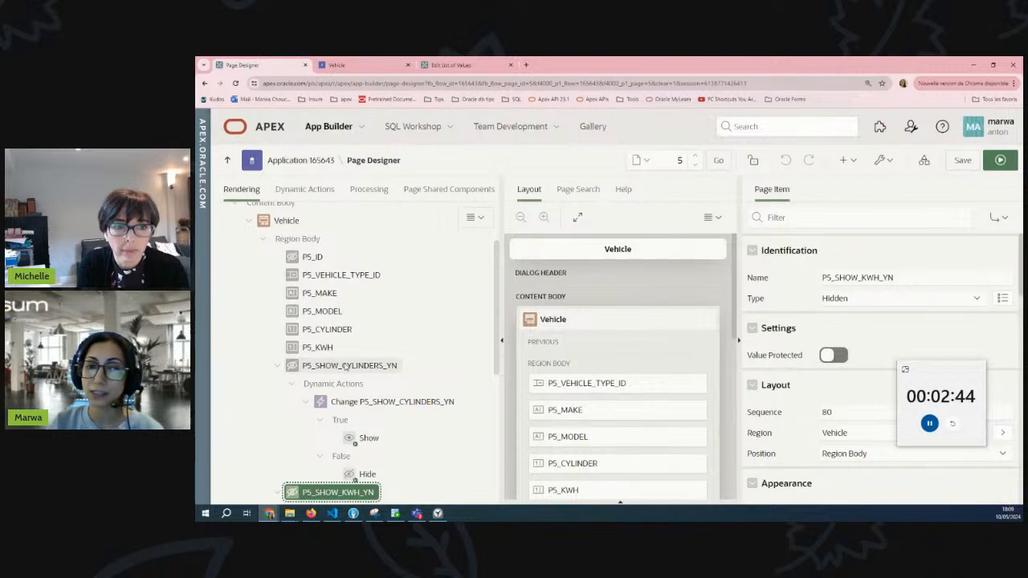
Review P5_VEHICLE_TYPE_ID's Additional Outputs mapping SHOW_CYLINDERS_YN to P5_SHOW_CYLINDERS_YN
click(340, 274)
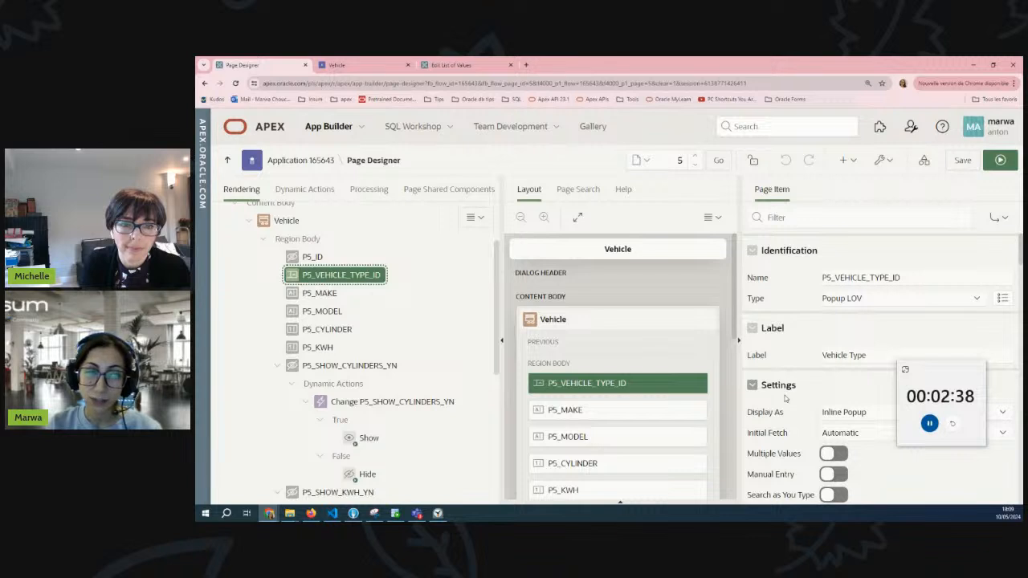
scroll(down, 3)
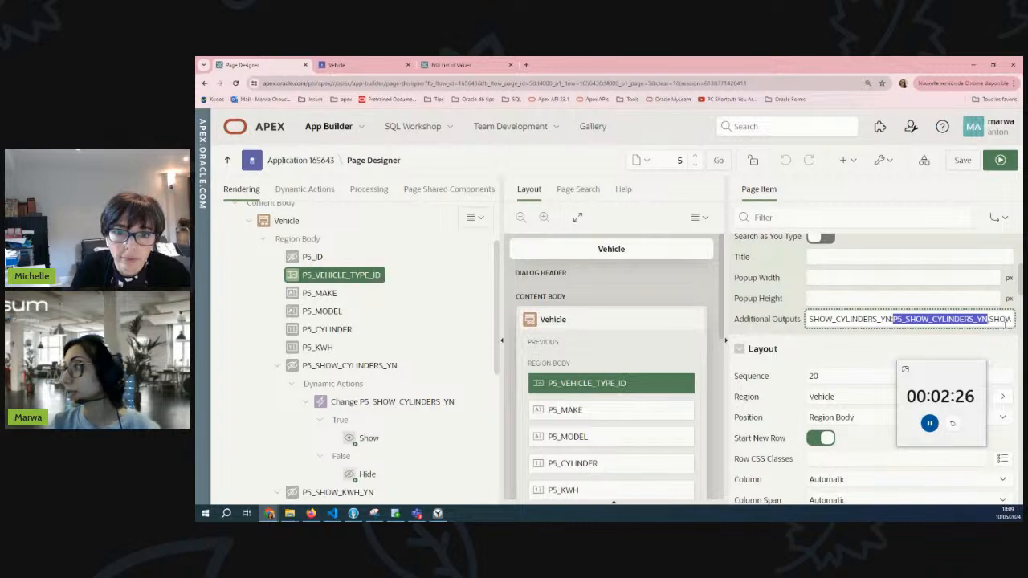
scroll(down, 3)
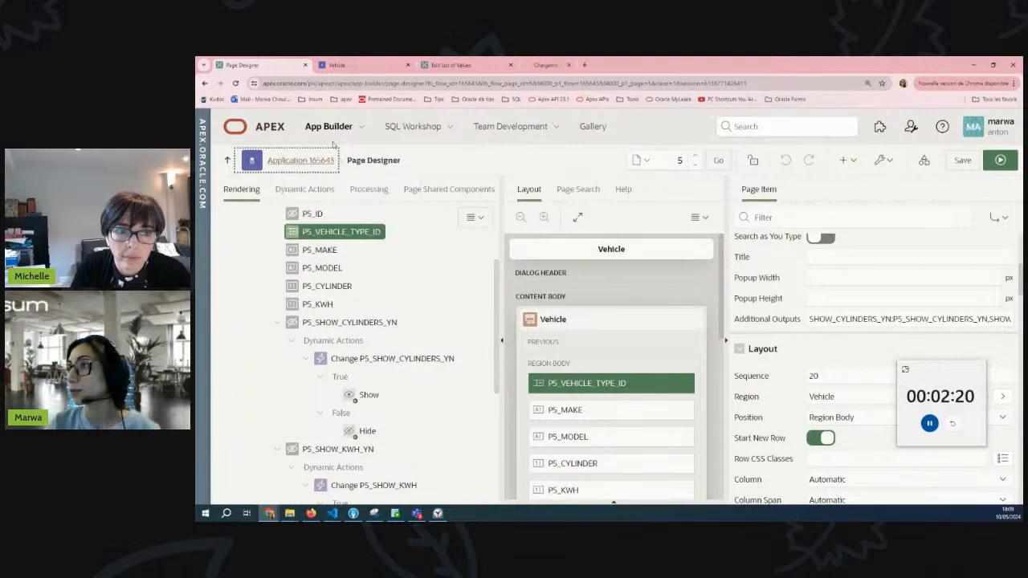
Reach AIT142_VEHICLE_TYPE.TYPE_NAME under Shared Components > Lists of Values
click(299, 160)
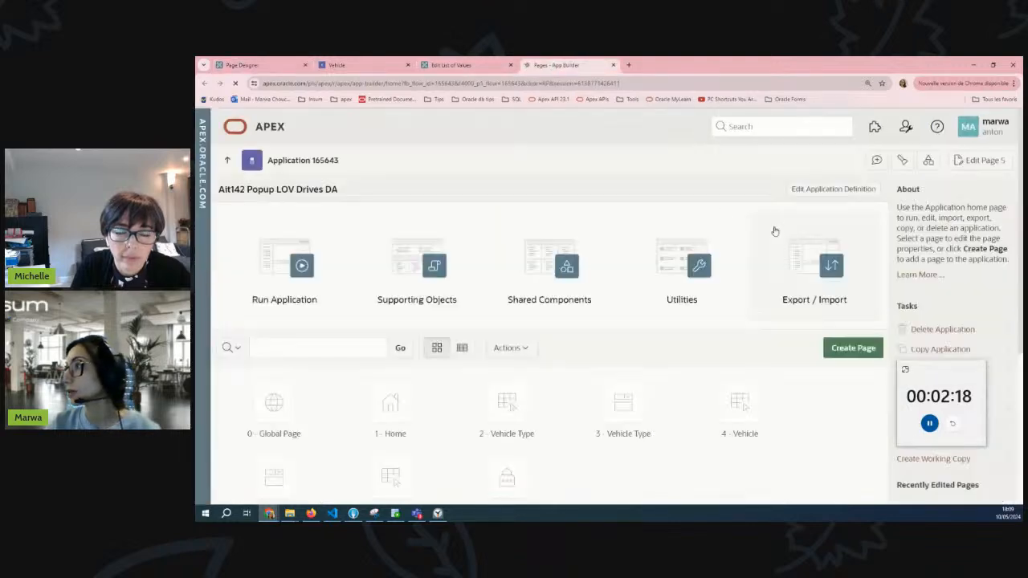
click(550, 265)
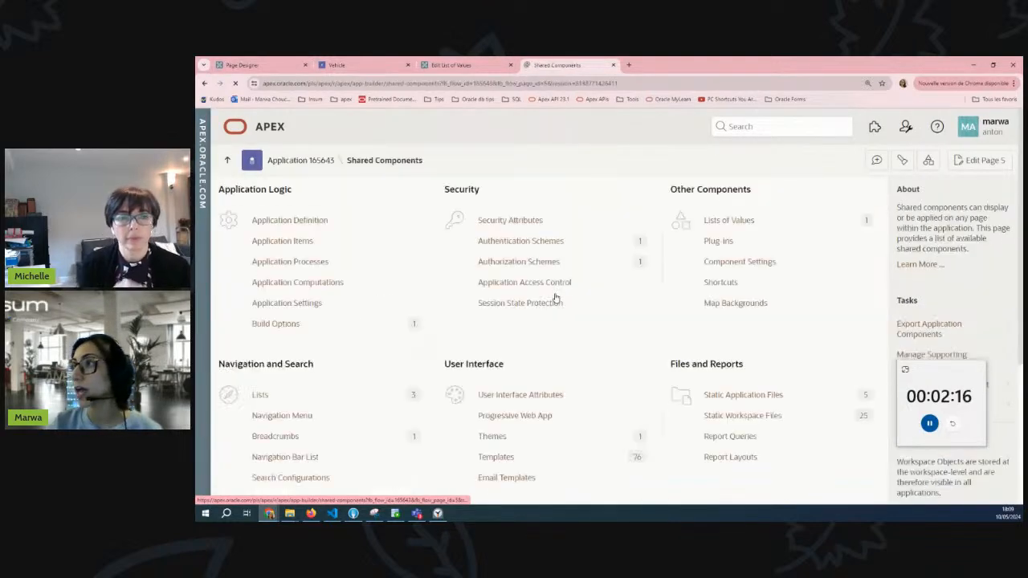
click(729, 218)
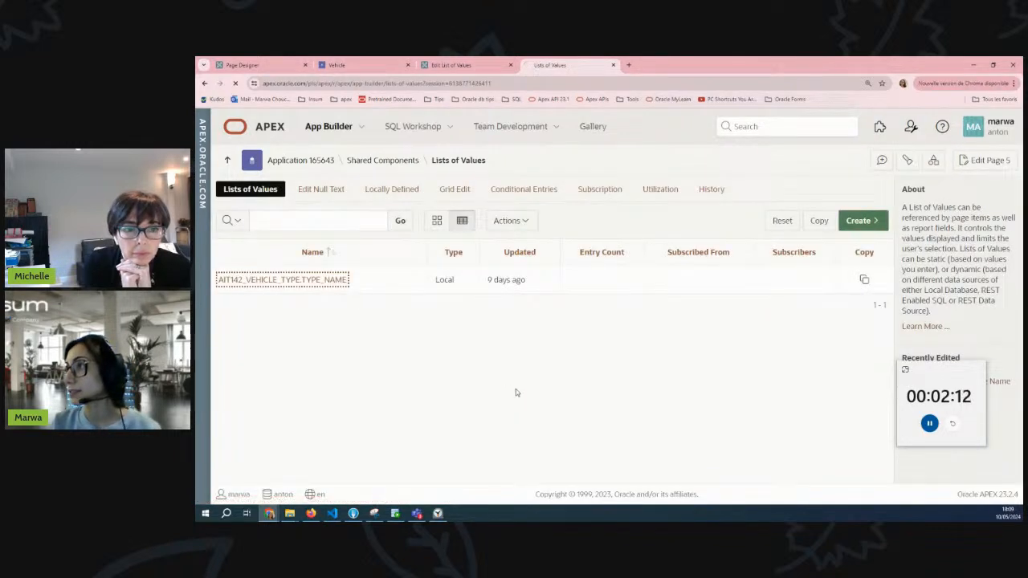
click(283, 279)
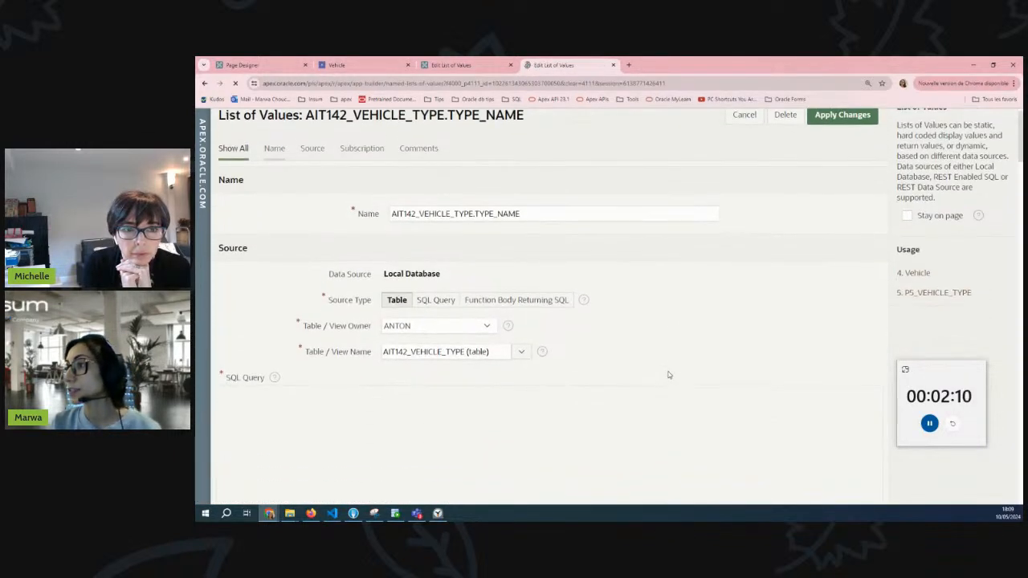
Review its SHOW_CYLINDERS_YN and SHOW_KWH_YN additional display columns, then return to the running app
scroll(down, 3)
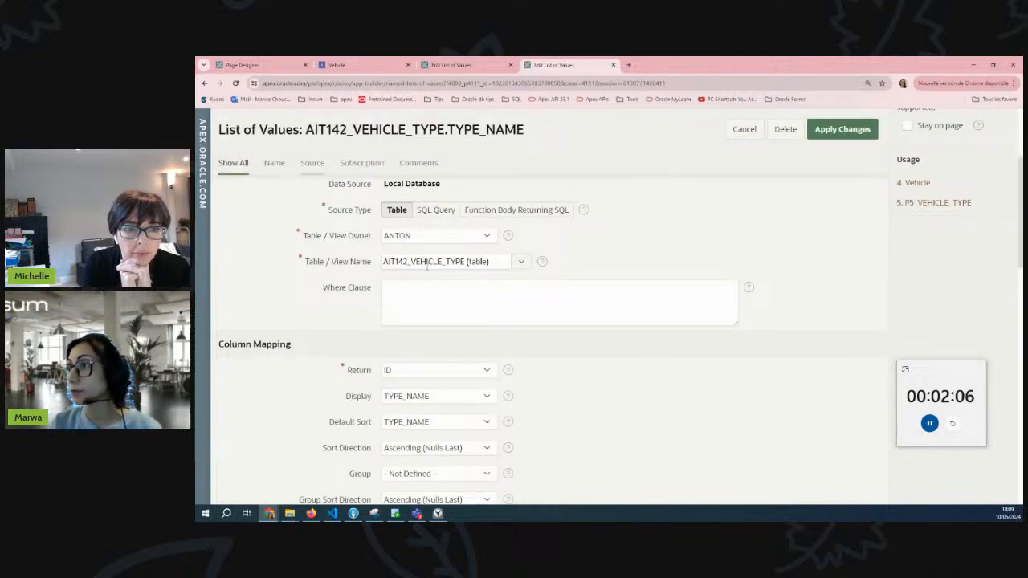
scroll(down, 3)
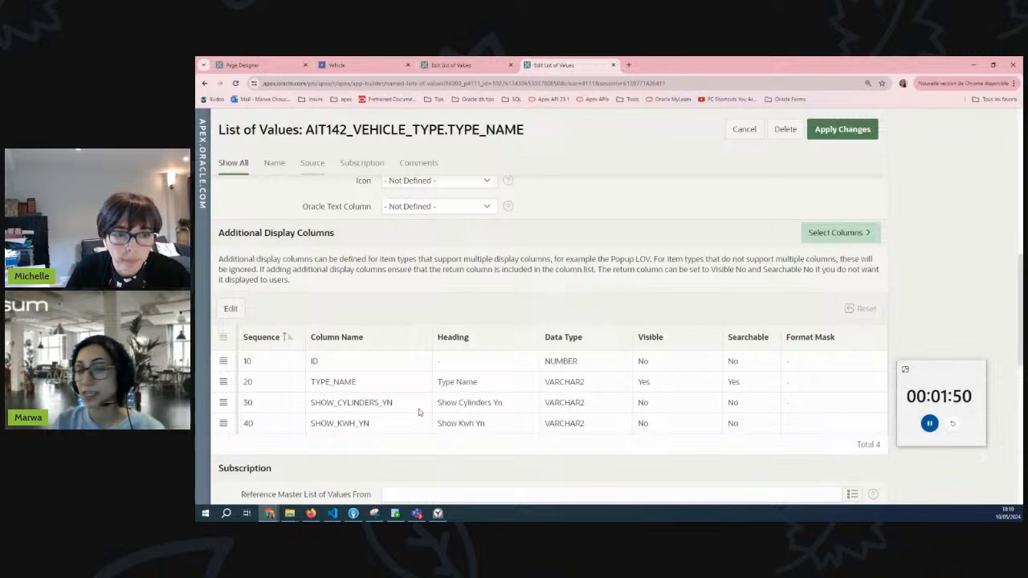
click(361, 64)
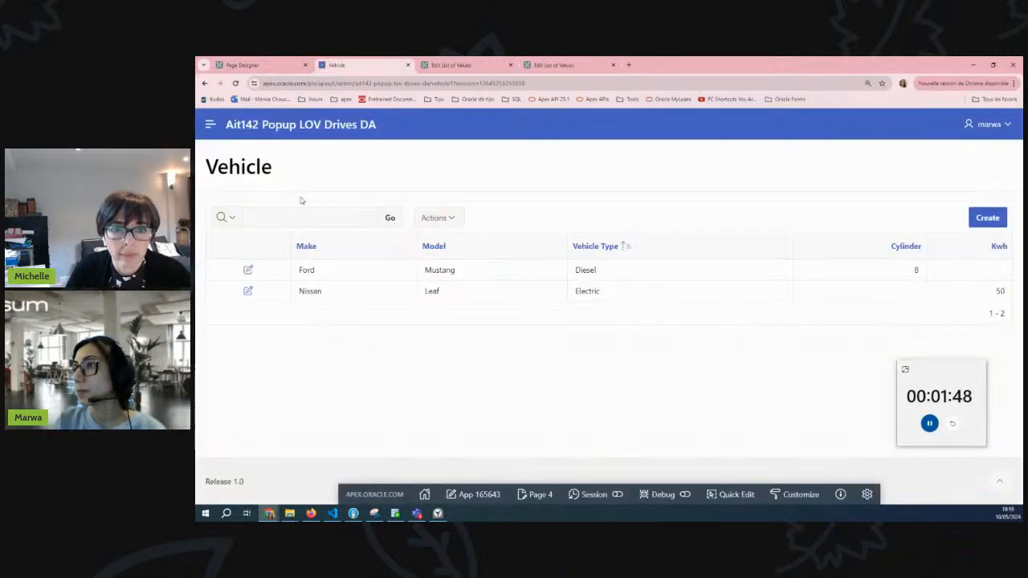
click(208, 123)
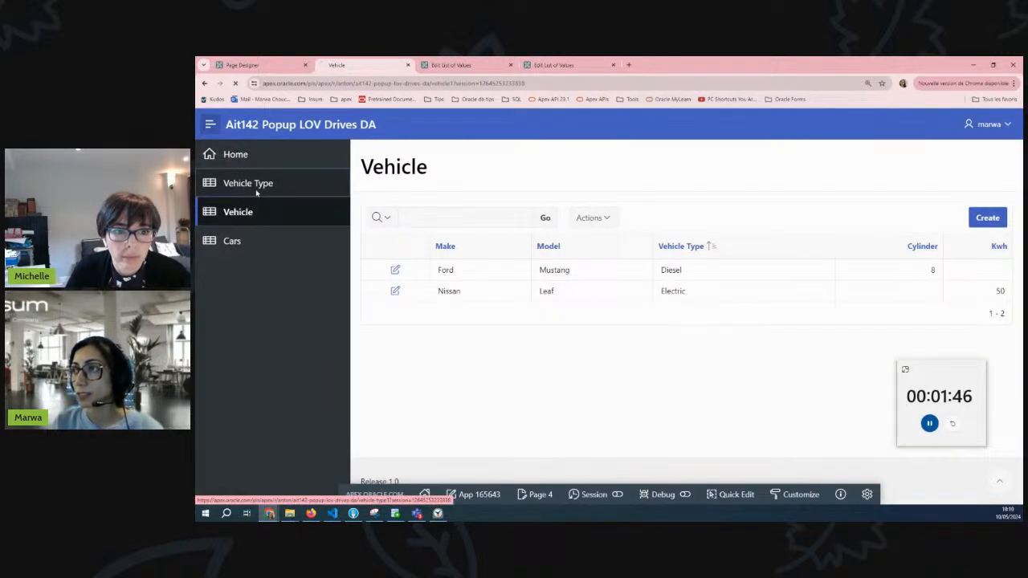
click(248, 183)
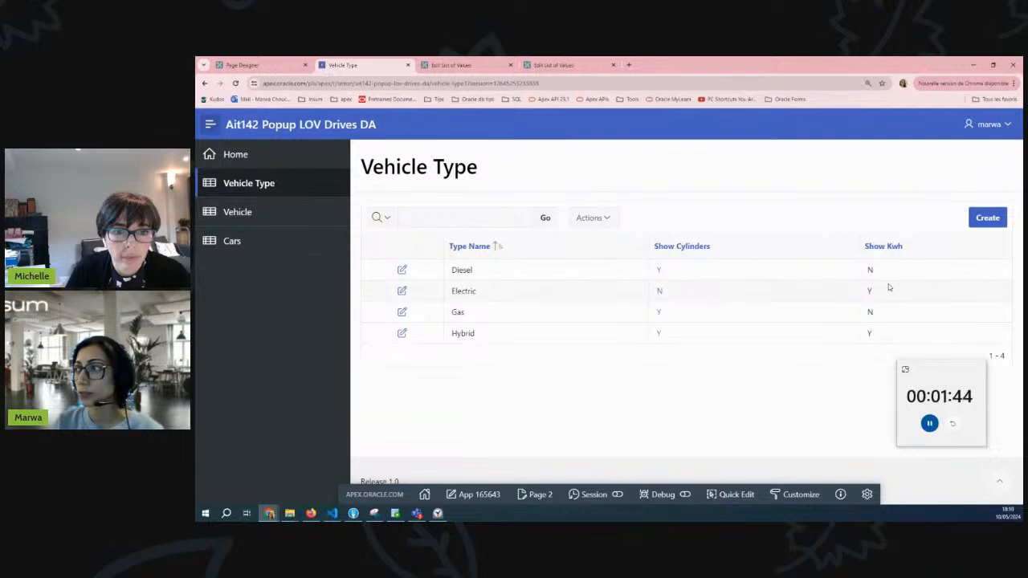
mouse_move(771, 309)
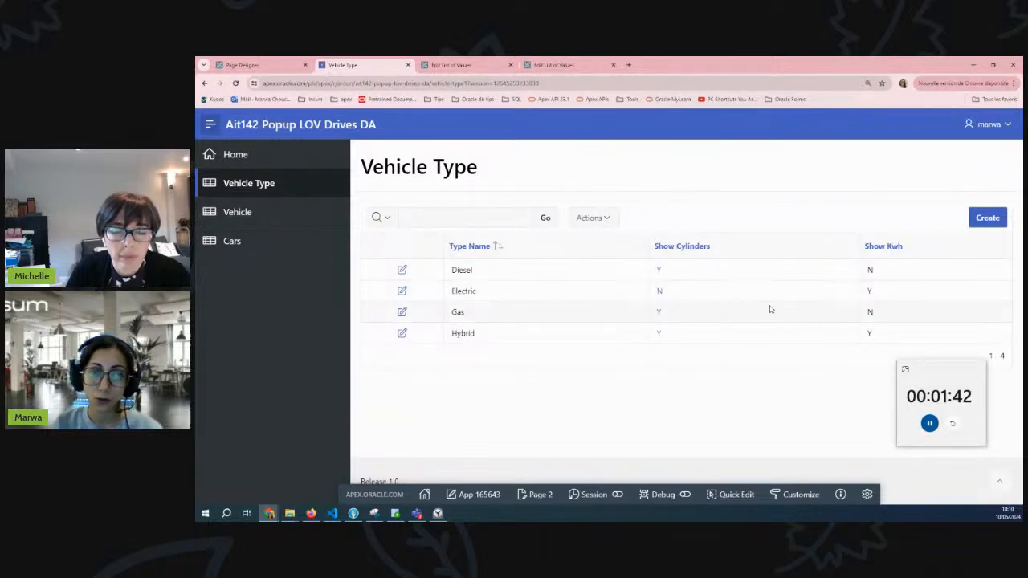
mouse_move(517, 276)
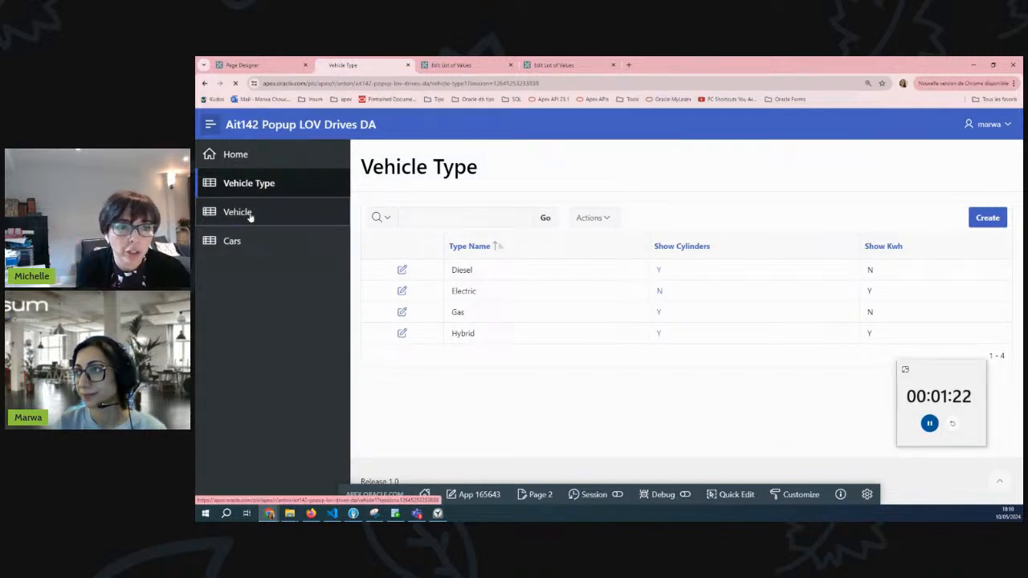
click(237, 212)
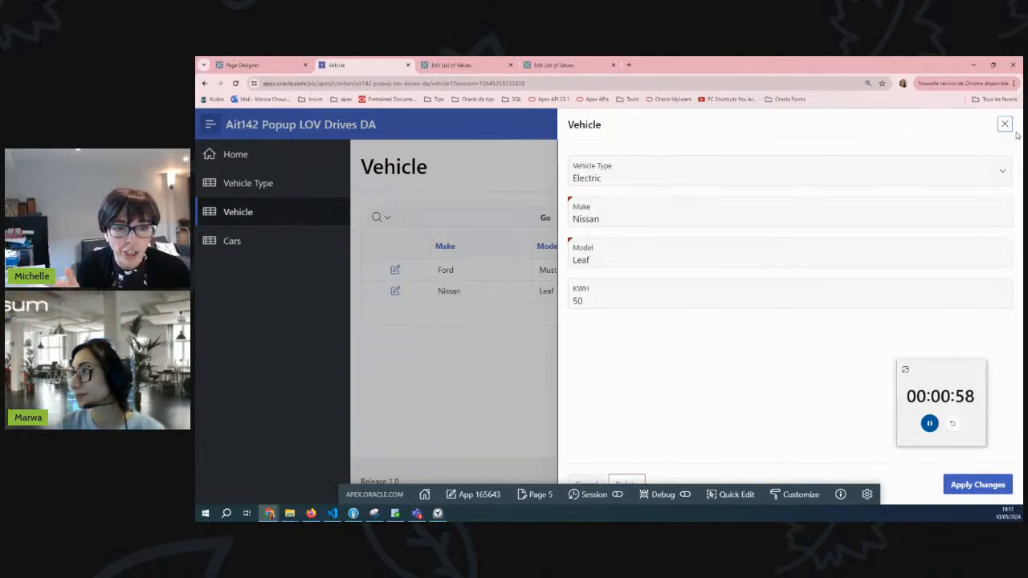
click(1004, 124)
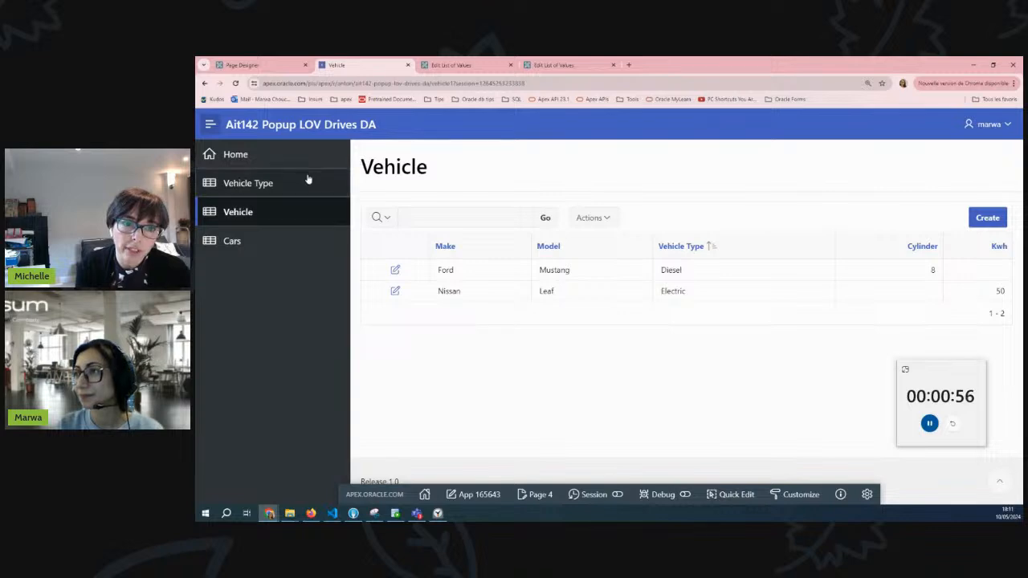
click(248, 183)
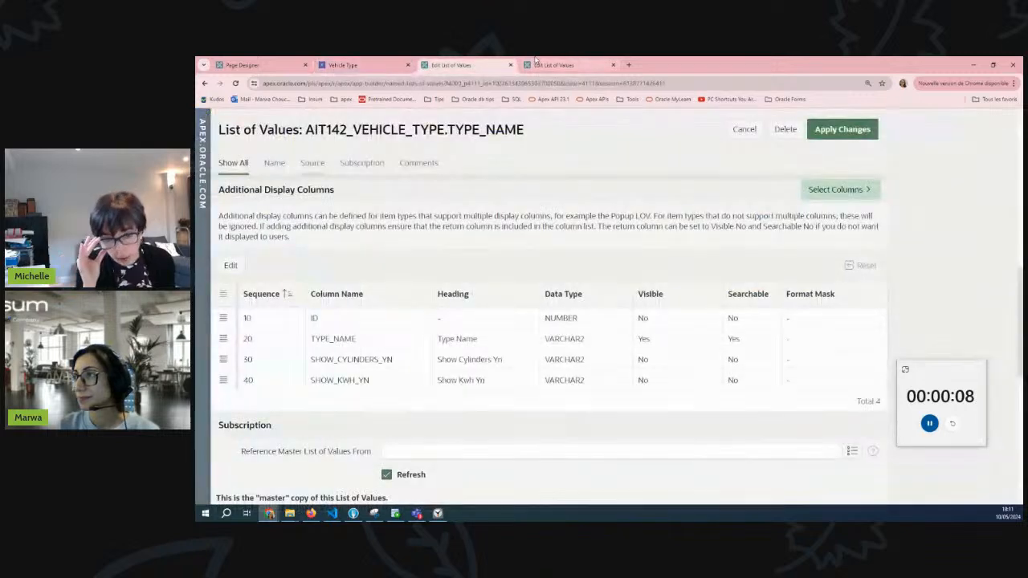
Scroll the Edit List of Values page back to the Additional Display Columns section
scroll(up, 3)
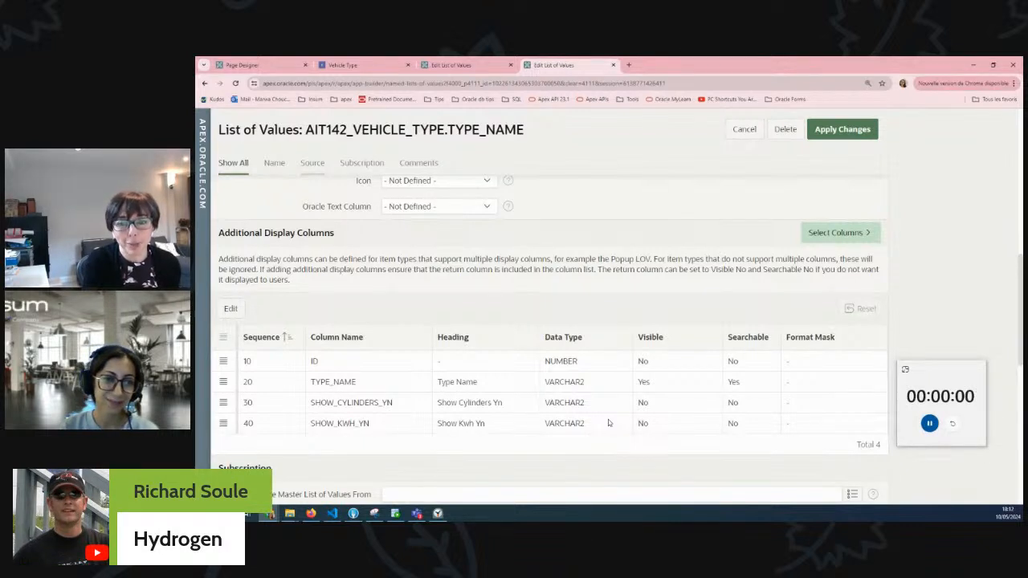
click(928, 424)
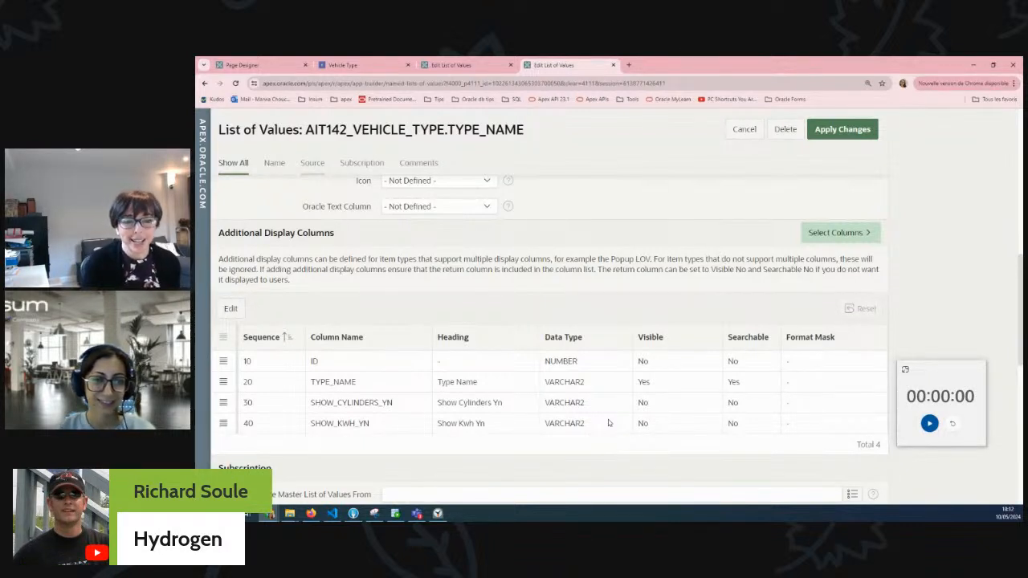